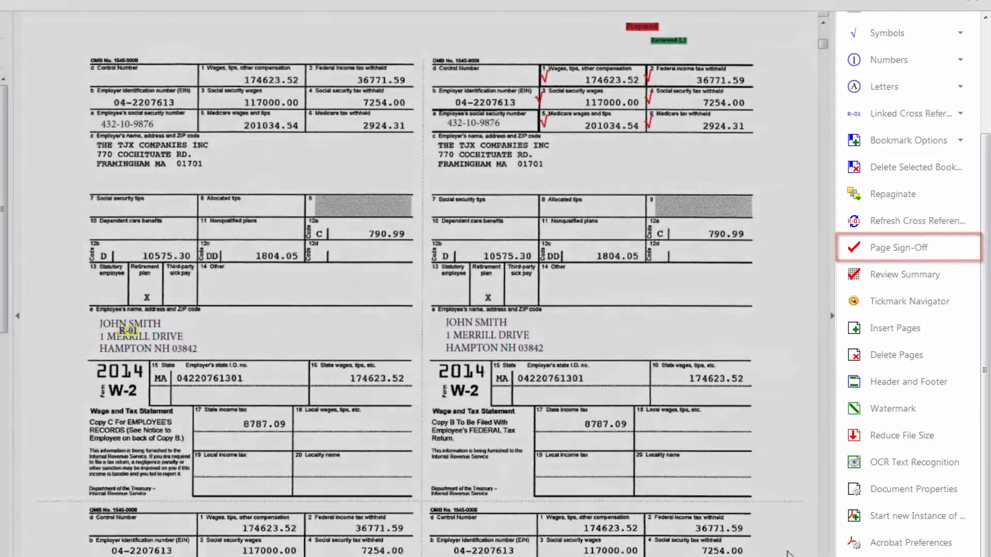
Show the Review Summary listing every page by bookmark name with preparer and reviewer sign-offs
{"action": "left_click", "coordinate": [898, 247]}
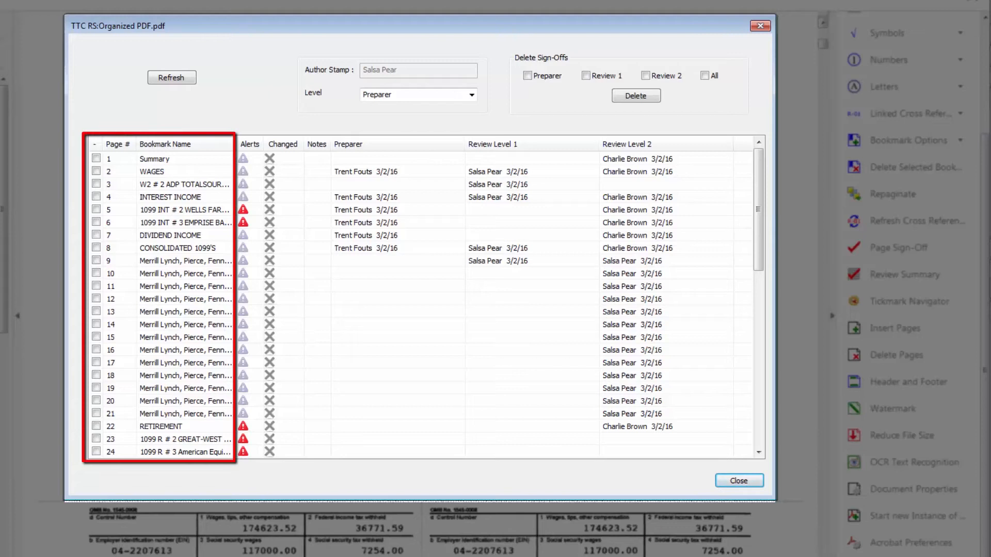
{"action": "mouse_move", "coordinate": [828, 449]}
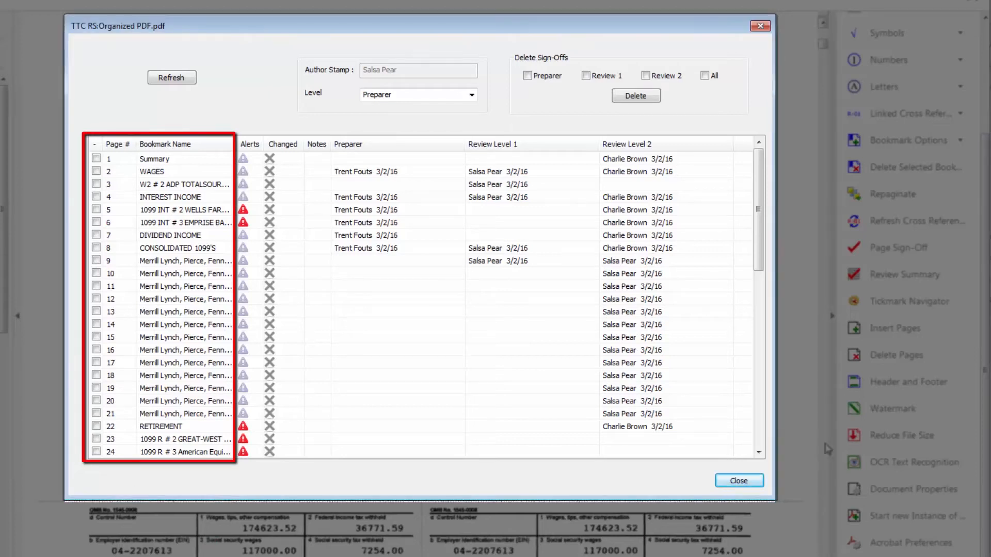